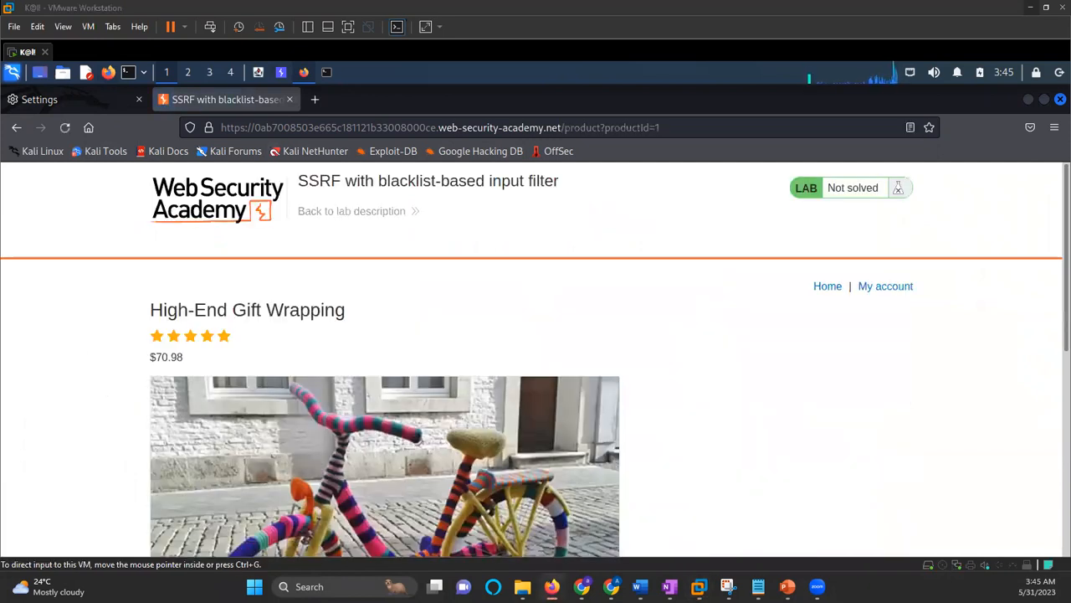
mouse_move(677, 381)
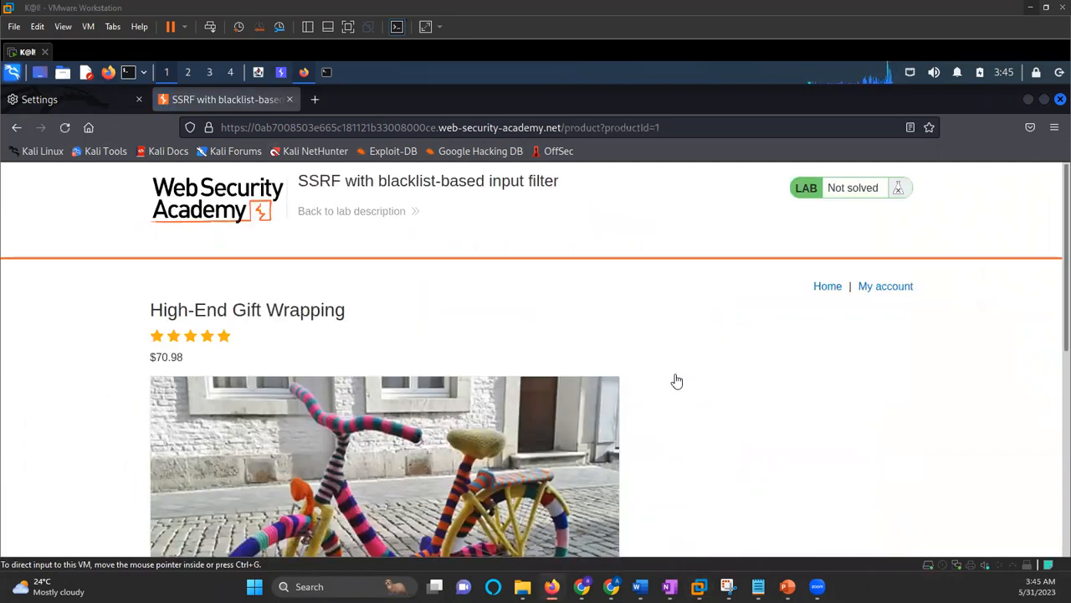
- Scroll down the High-End Gift Wrapping page to check London stock (689 units)
scroll("down", 3)
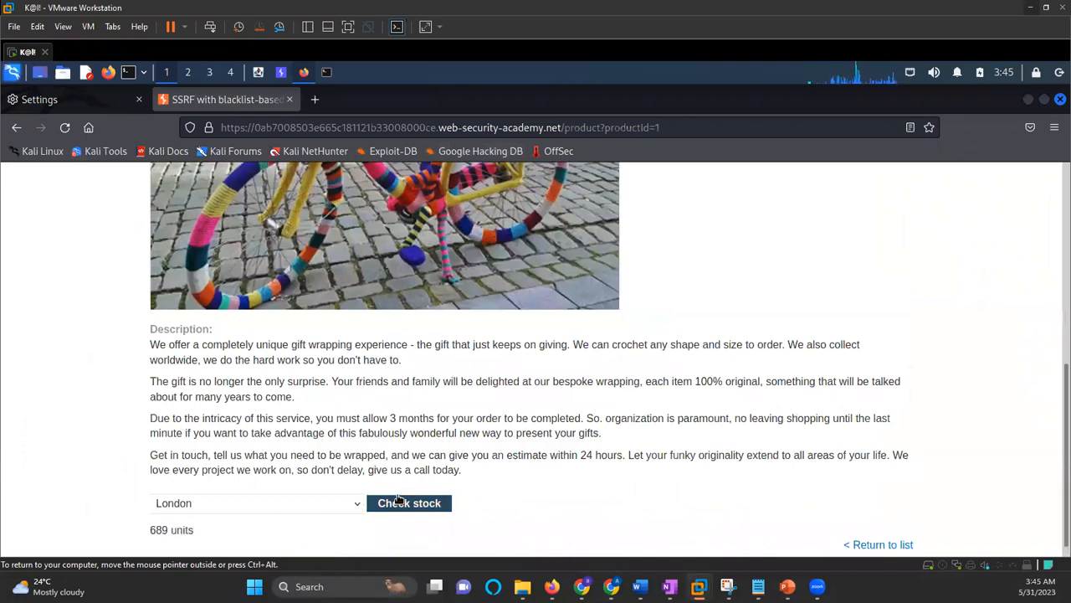
mouse_move(72, 99)
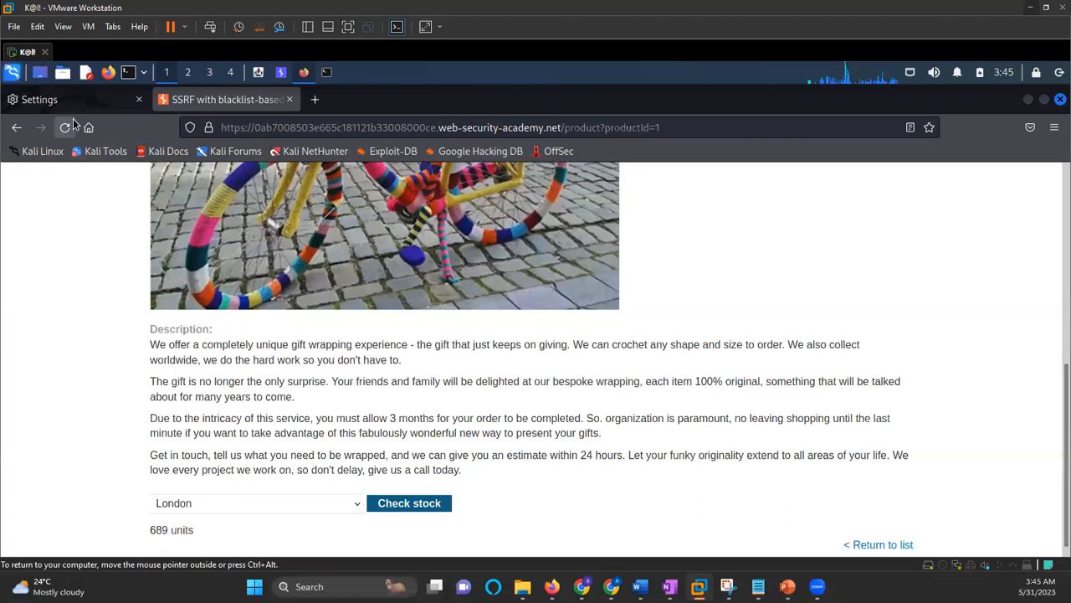
- Confirm Firefox's manual proxy stays at 127.0.0.1 port 8080
left_click(76, 99)
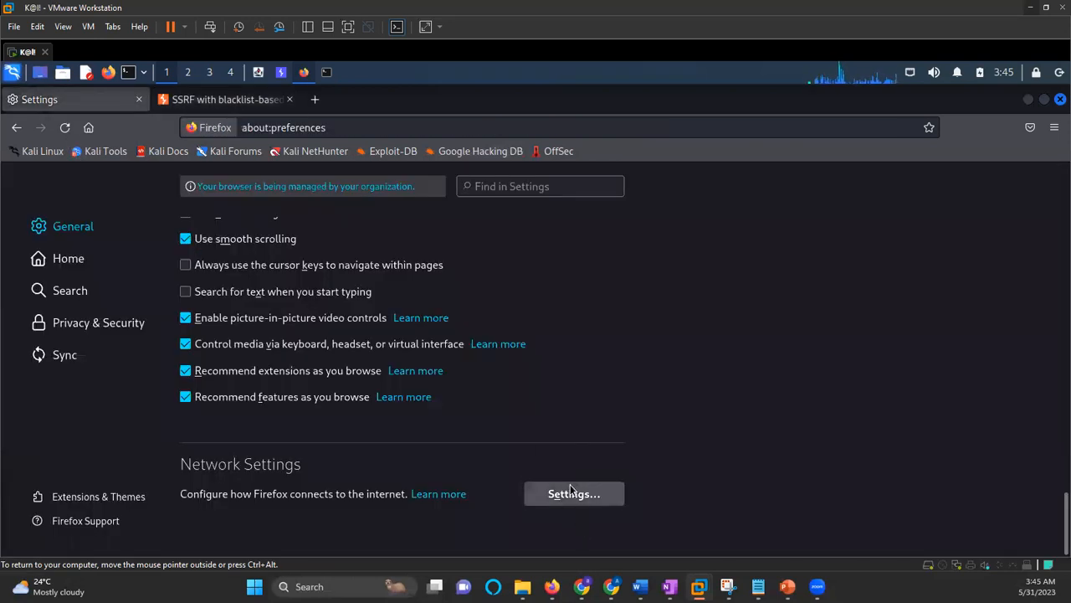
left_click(573, 493)
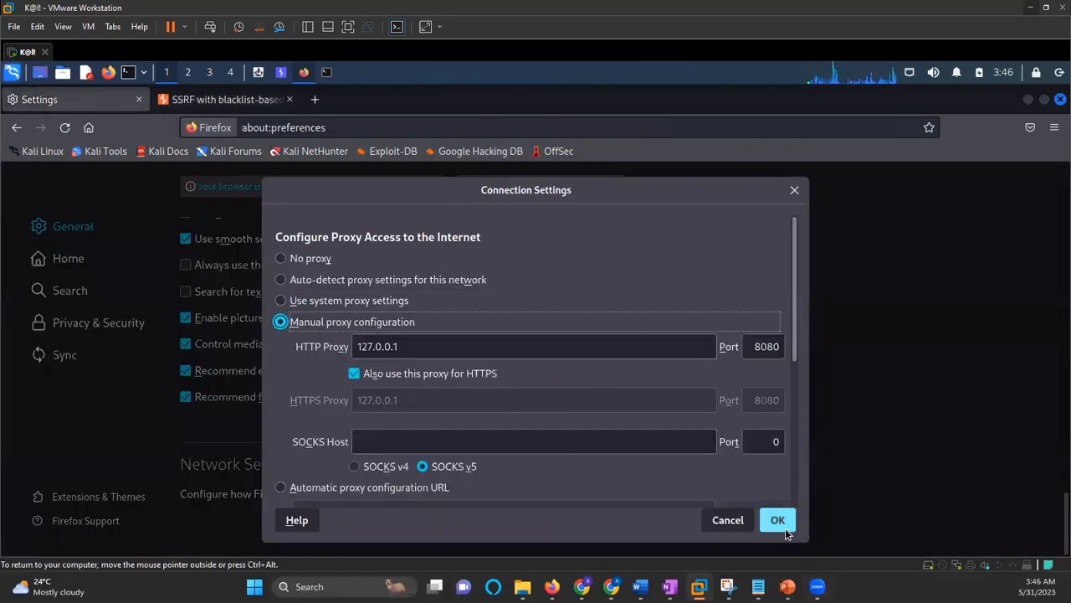
left_click(777, 519)
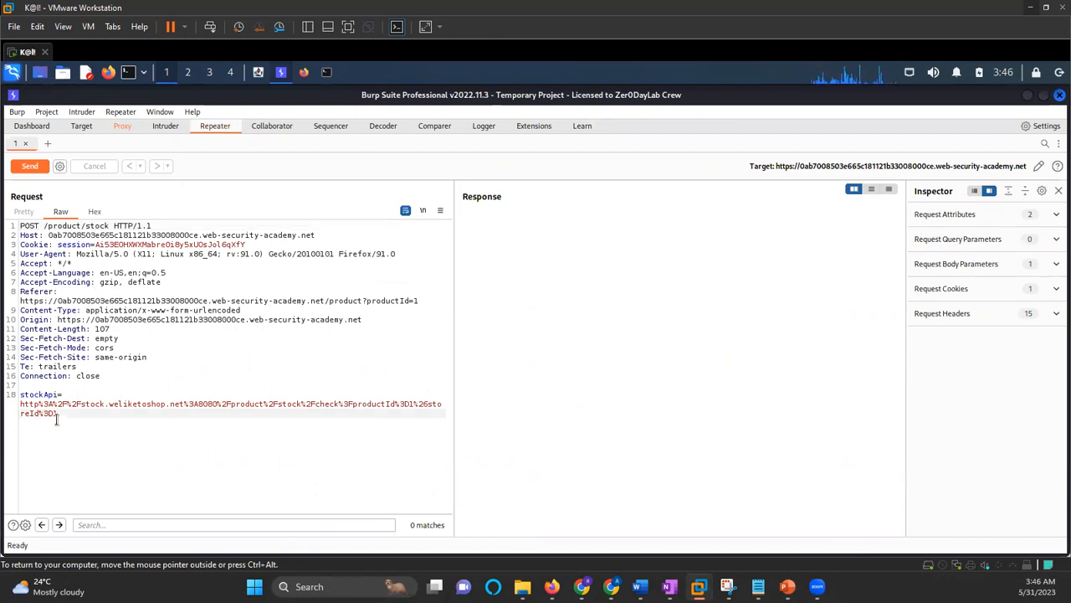
left_click_drag(21, 403, 59, 412)
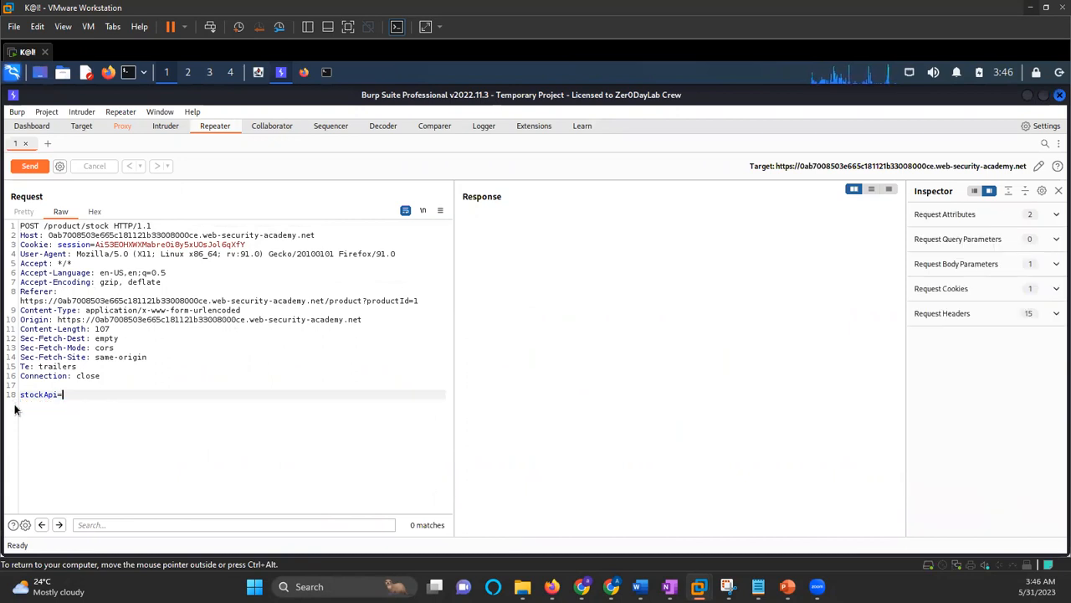
type("http://12")
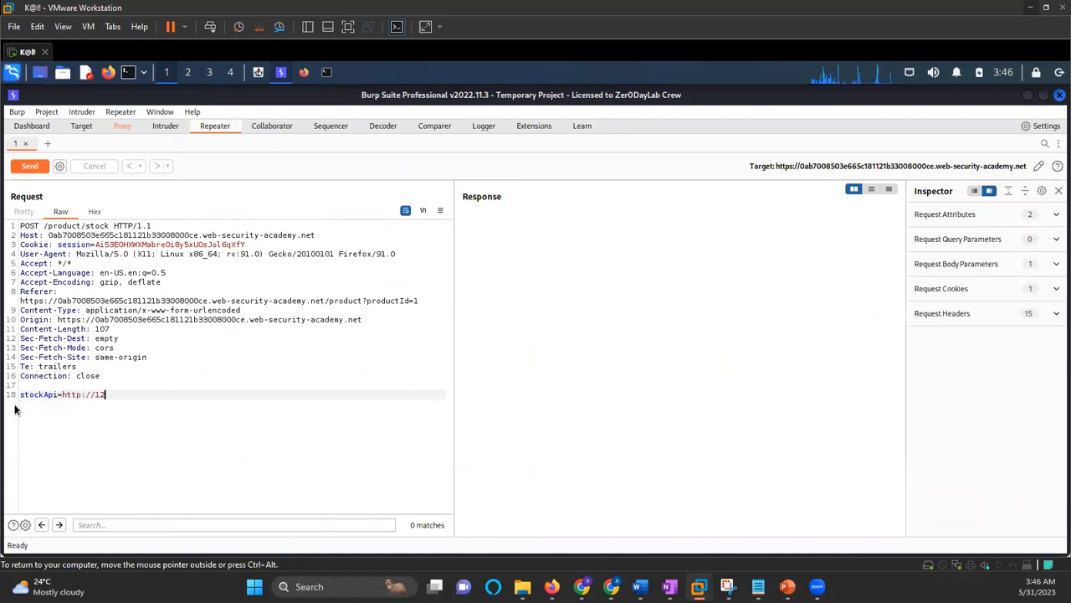
type("7.0.0.1/")
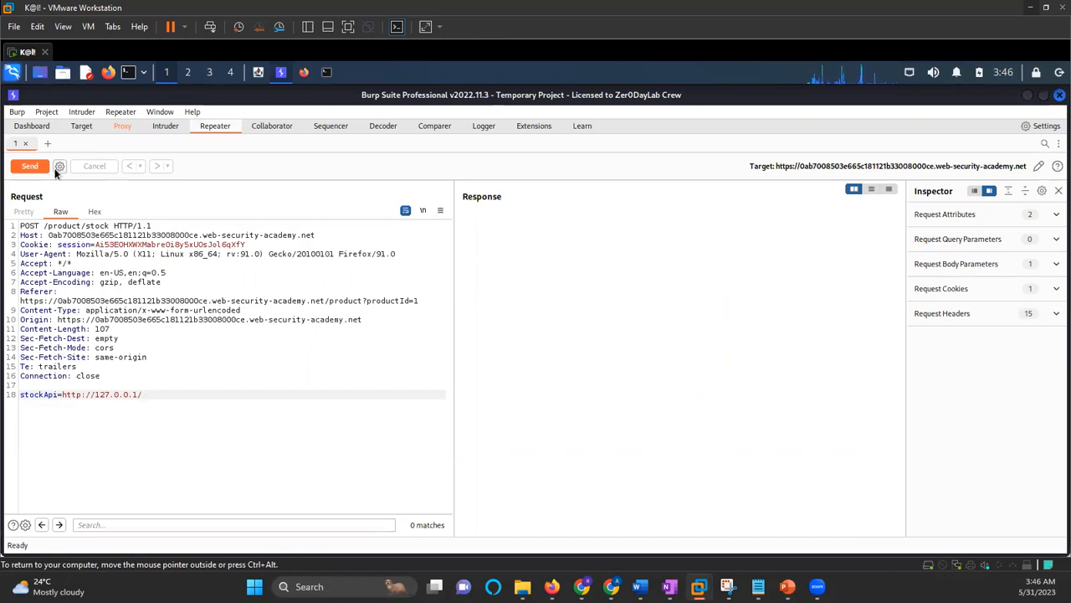
left_click(30, 165)
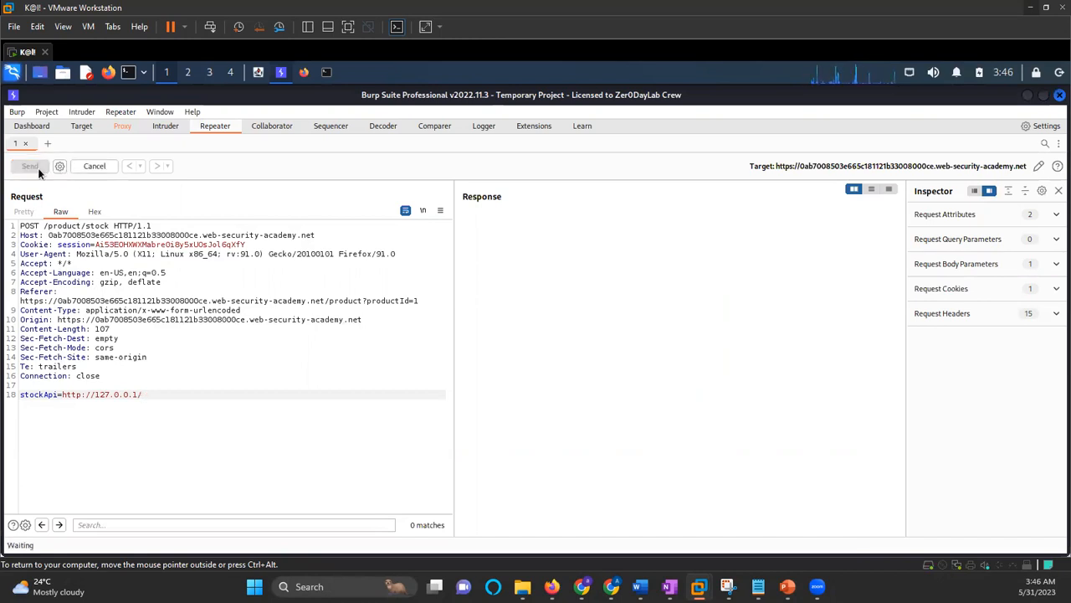
left_click(30, 166)
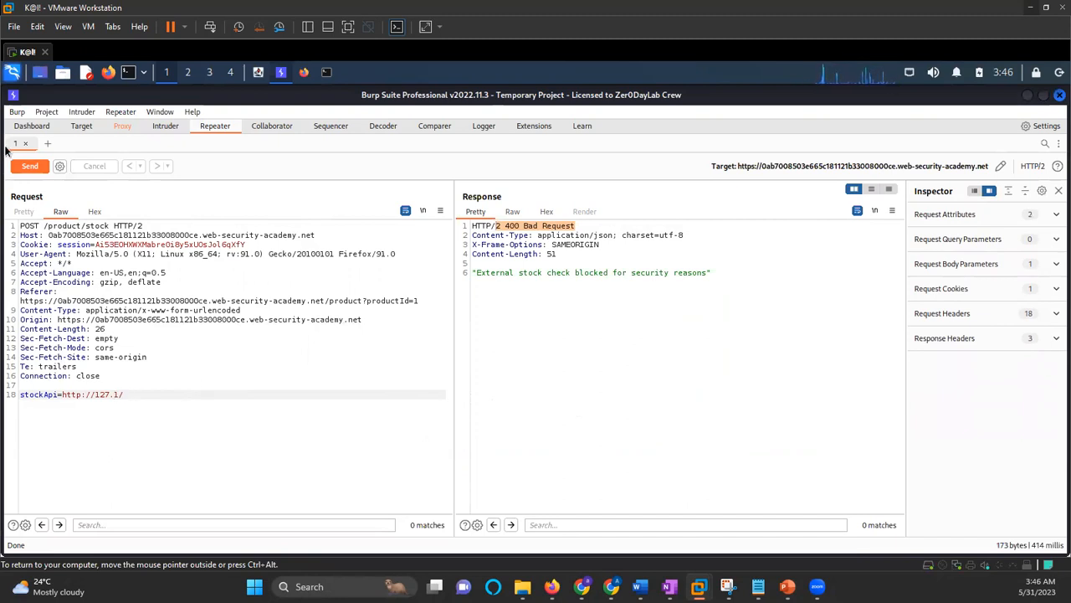
left_click(30, 166)
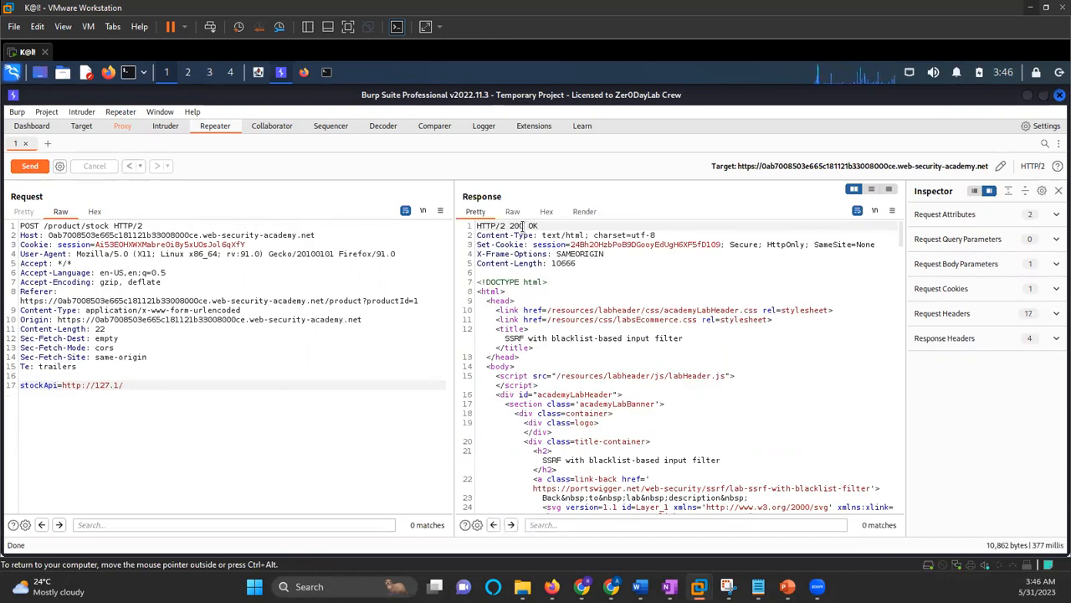
left_click_drag(484, 226, 535, 226)
type("admin")
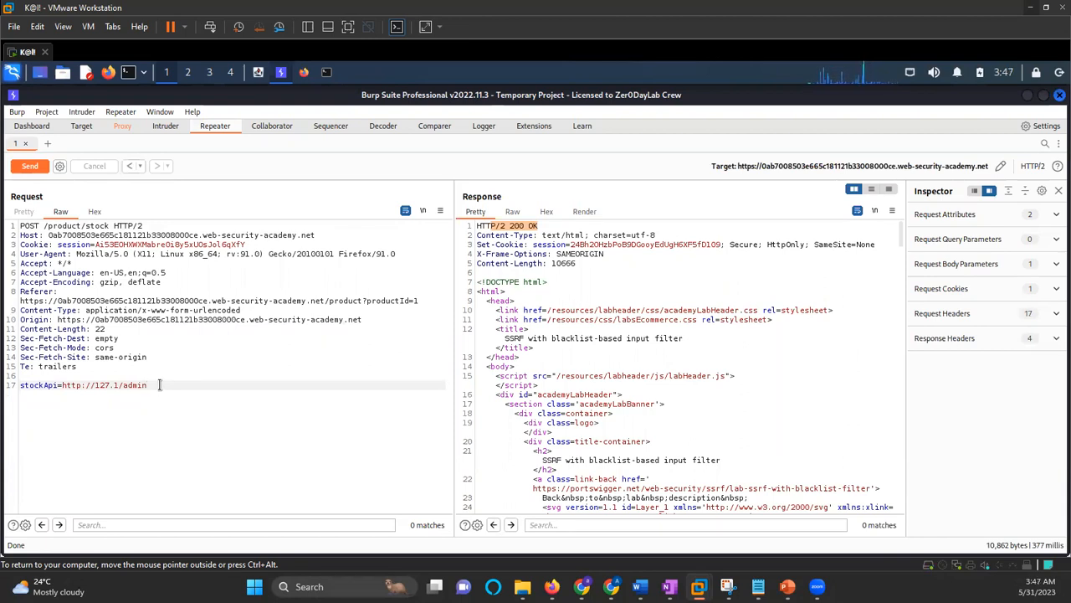
left_click(29, 165)
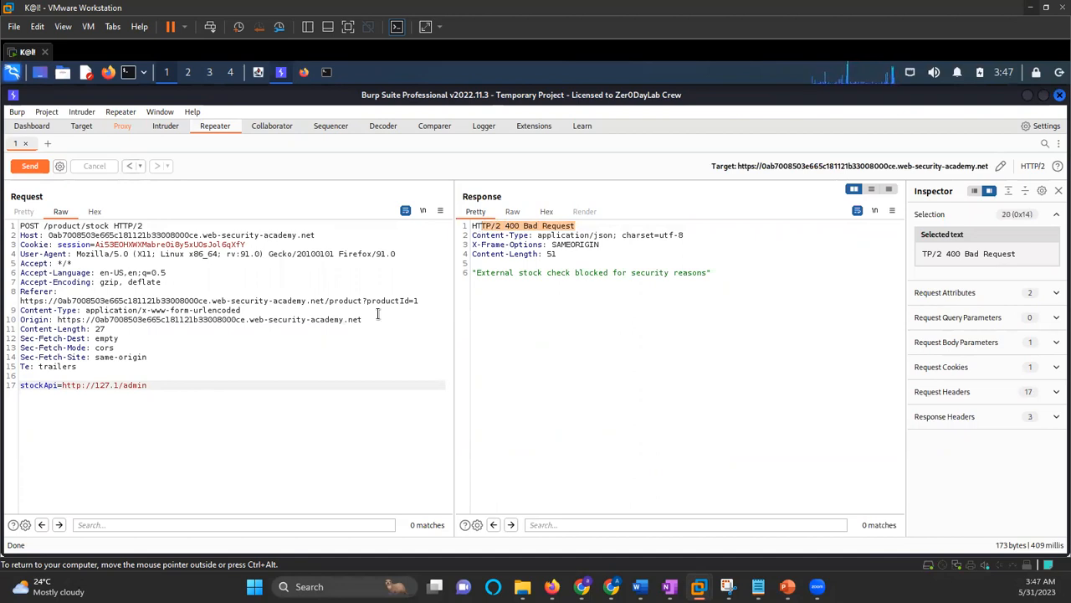
mouse_move(180, 380)
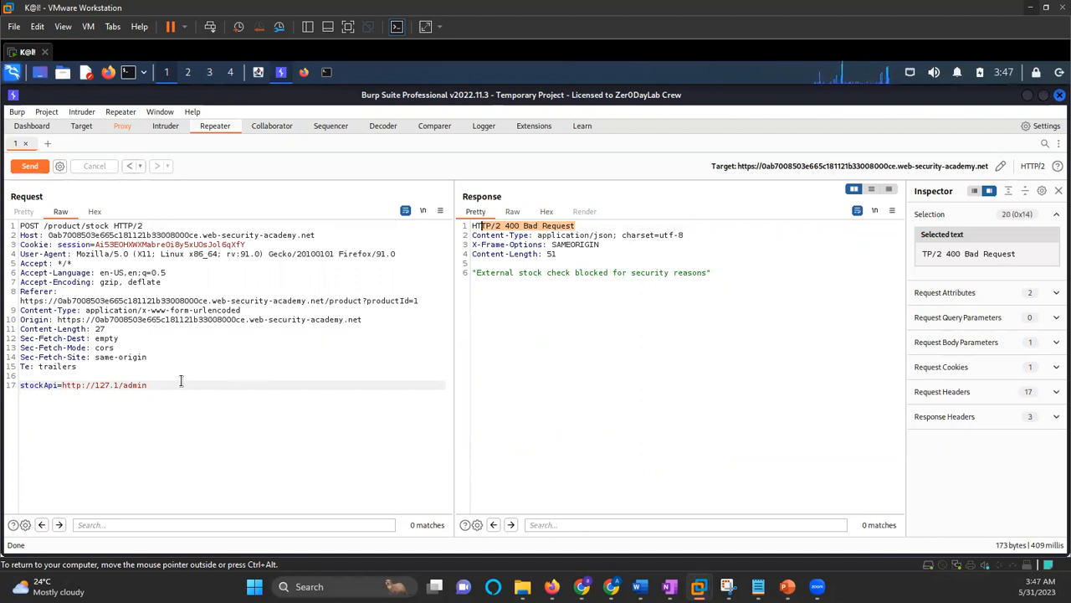
double_click(133, 384)
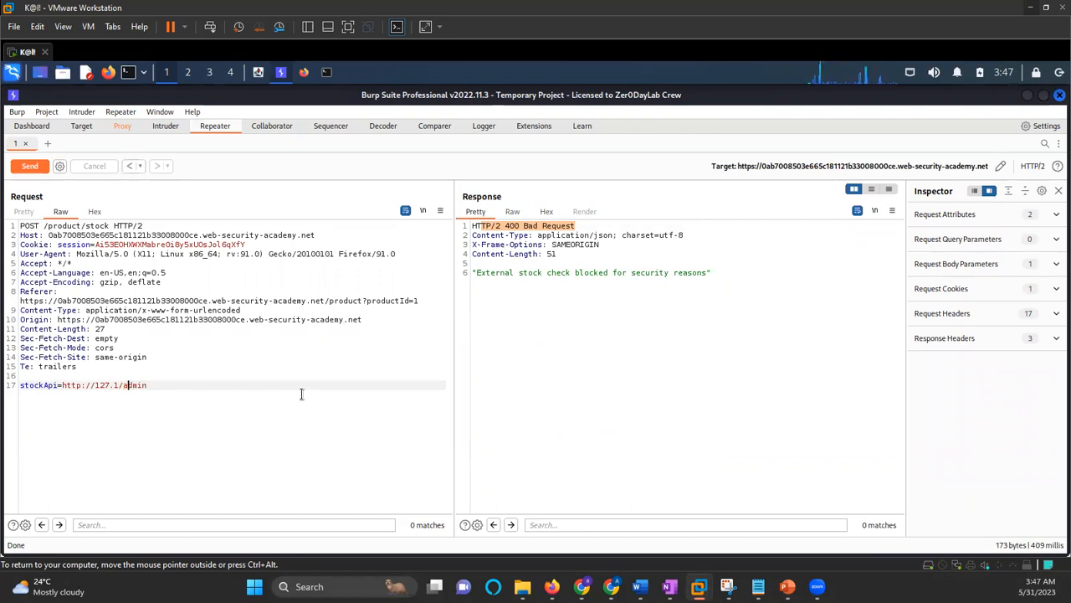
key("Backspace")
type("%2561")
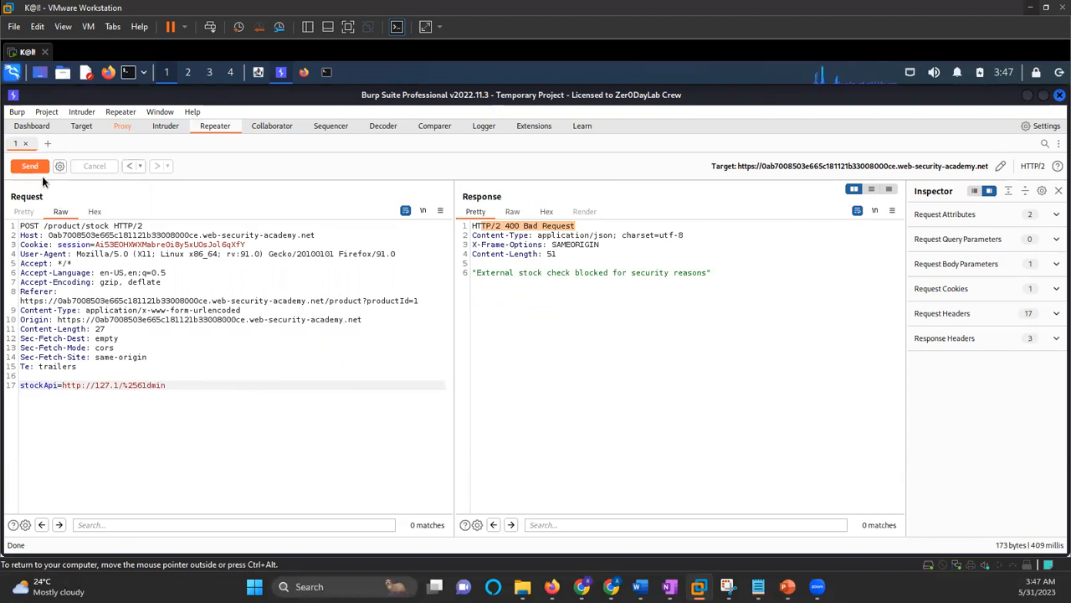
left_click(30, 166)
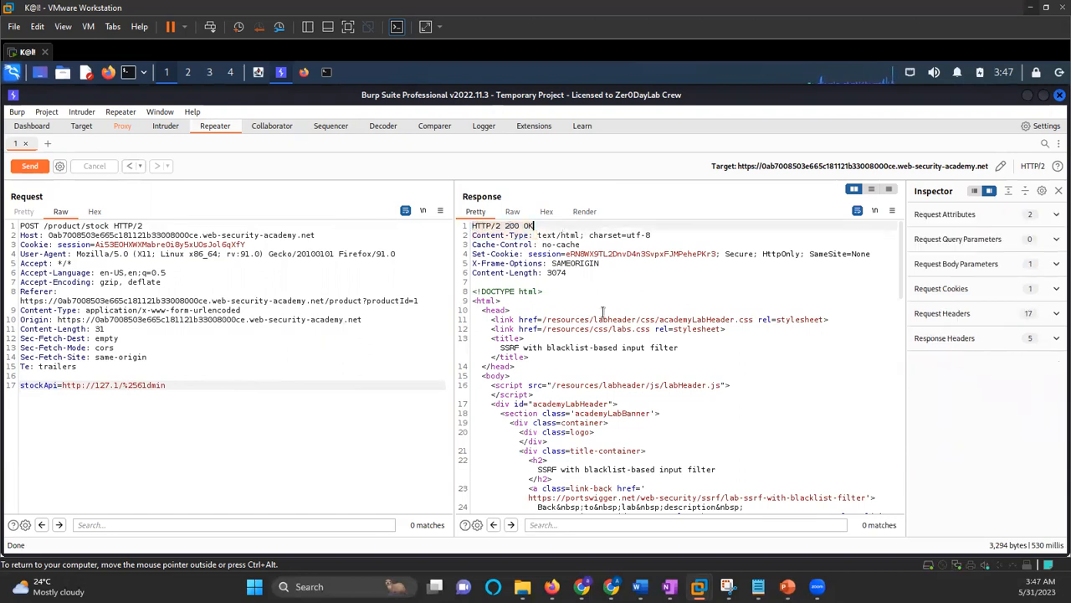
scroll("down", 3)
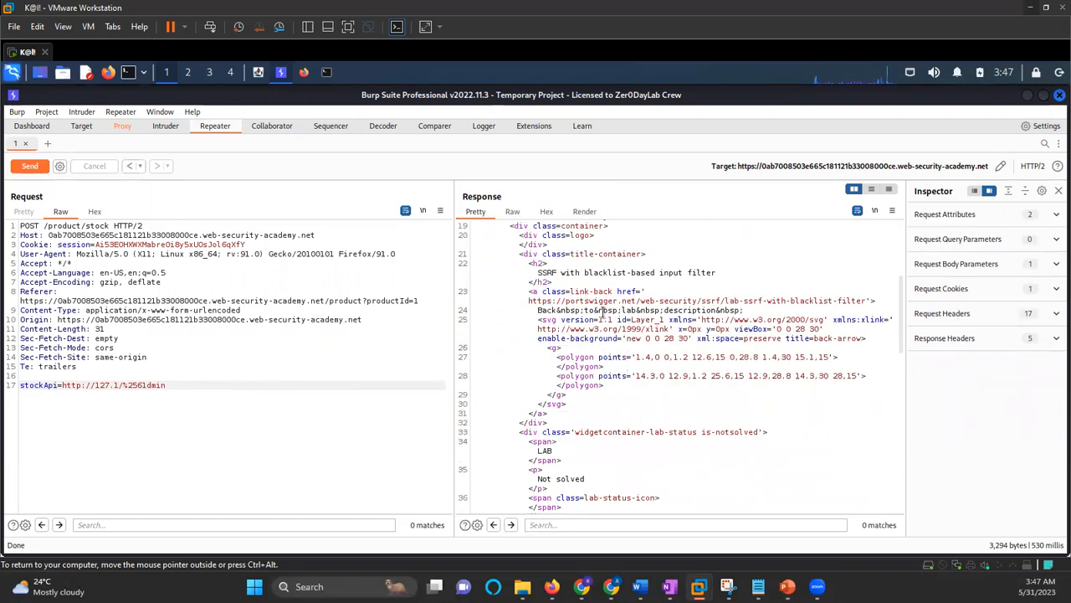
scroll("down", 3)
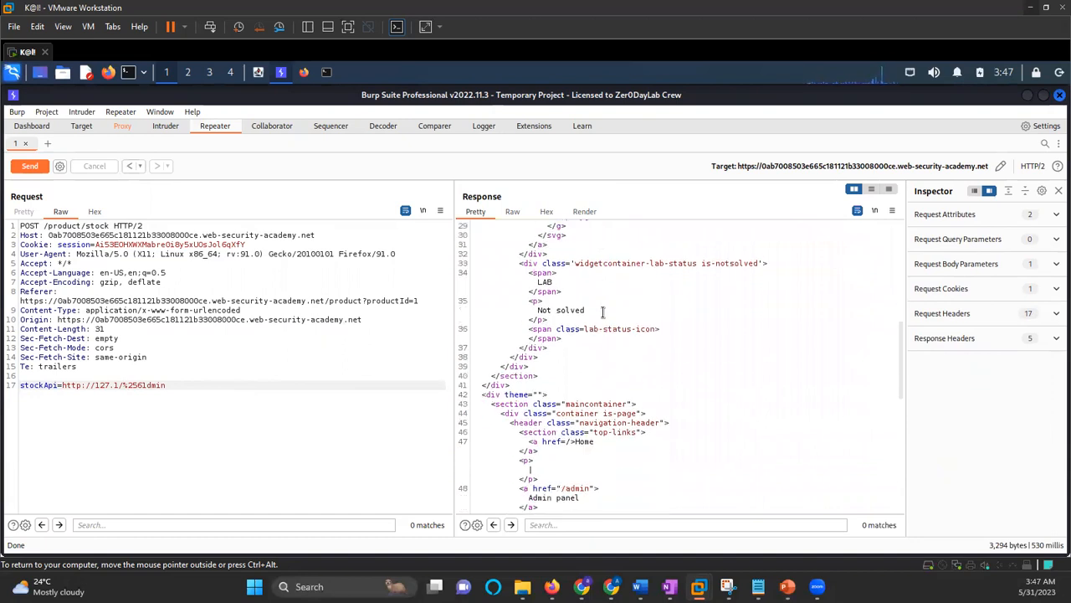
scroll("down", 3)
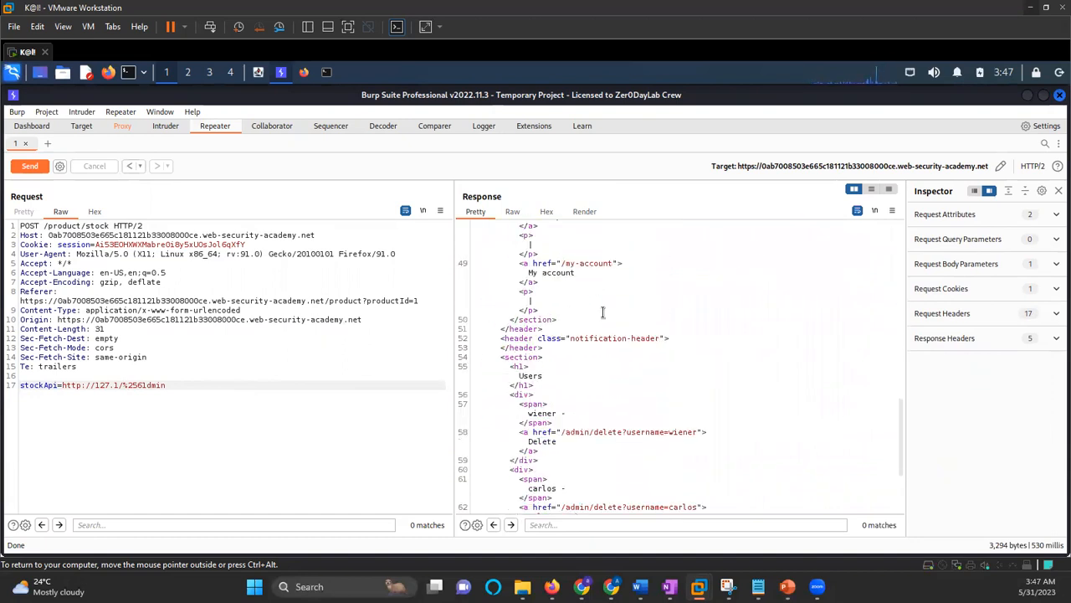
scroll("down", 3)
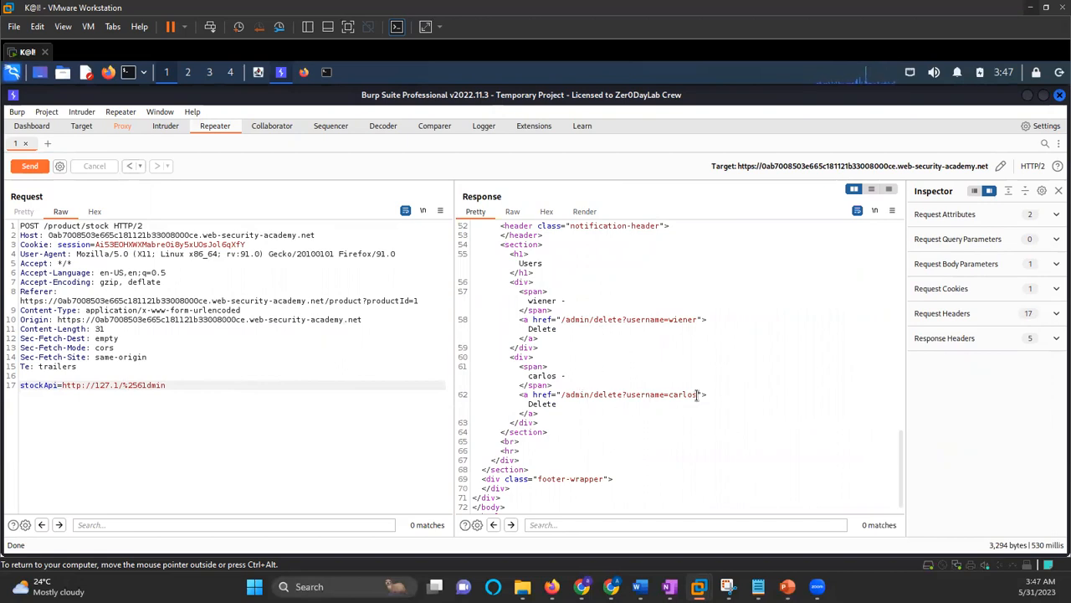
left_click_drag(574, 394, 695, 394)
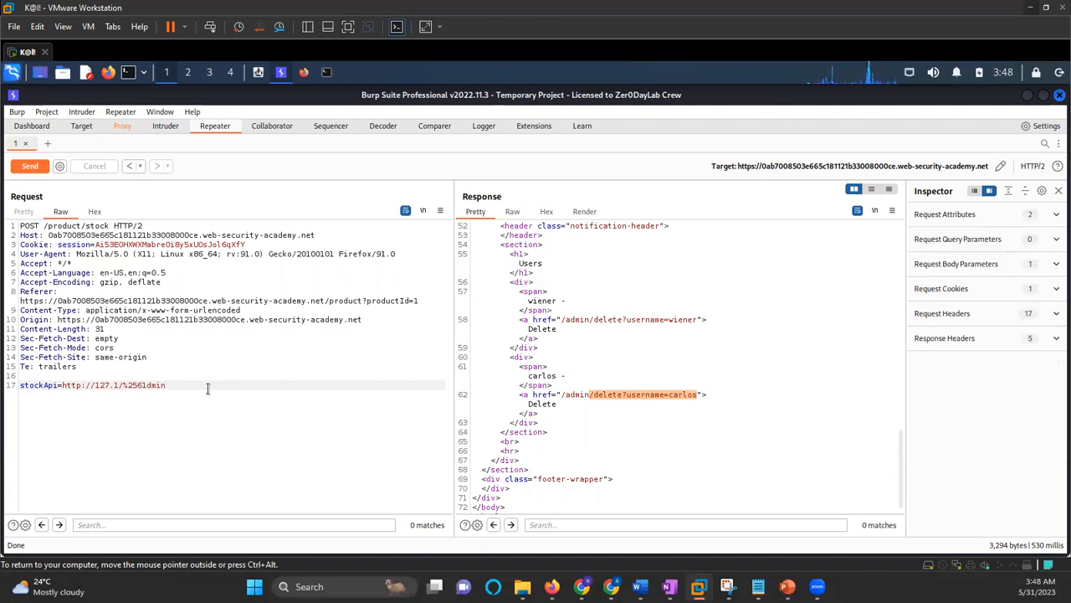
type("/delete?username=carlos")
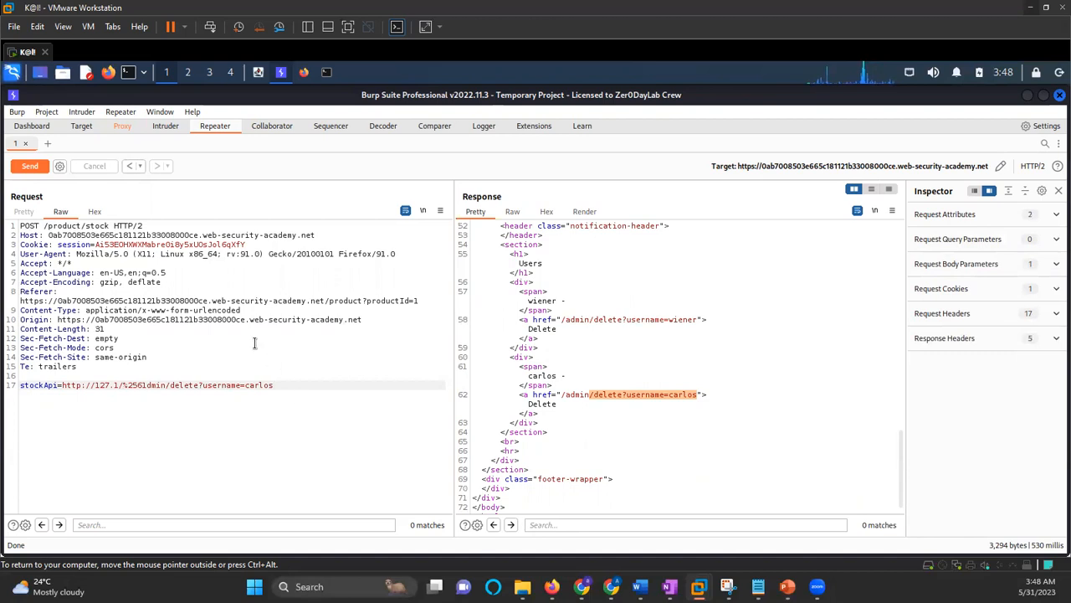
left_click(29, 166)
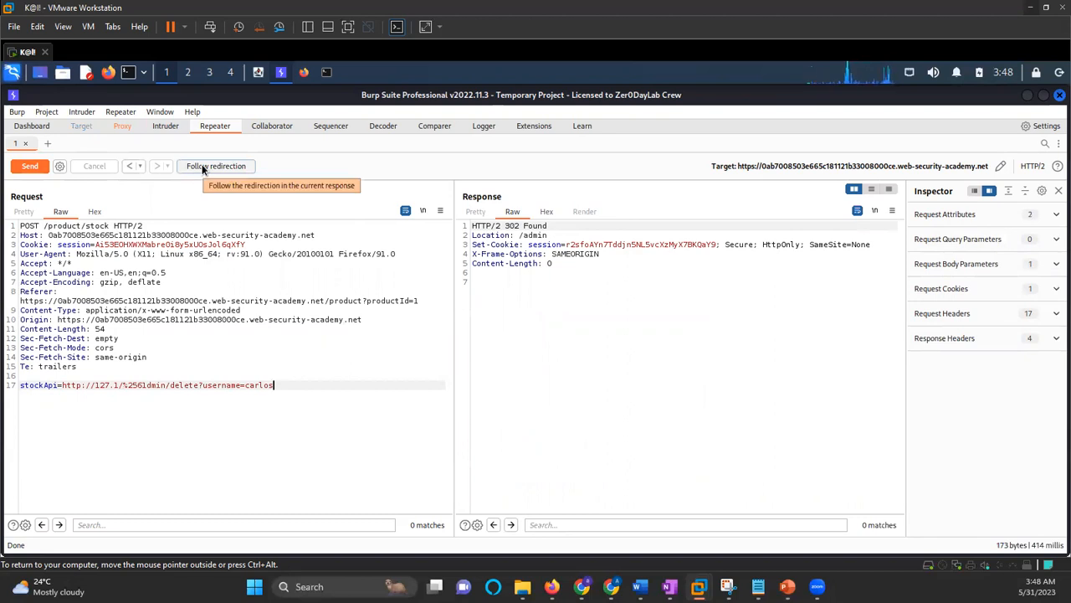
left_click(216, 166)
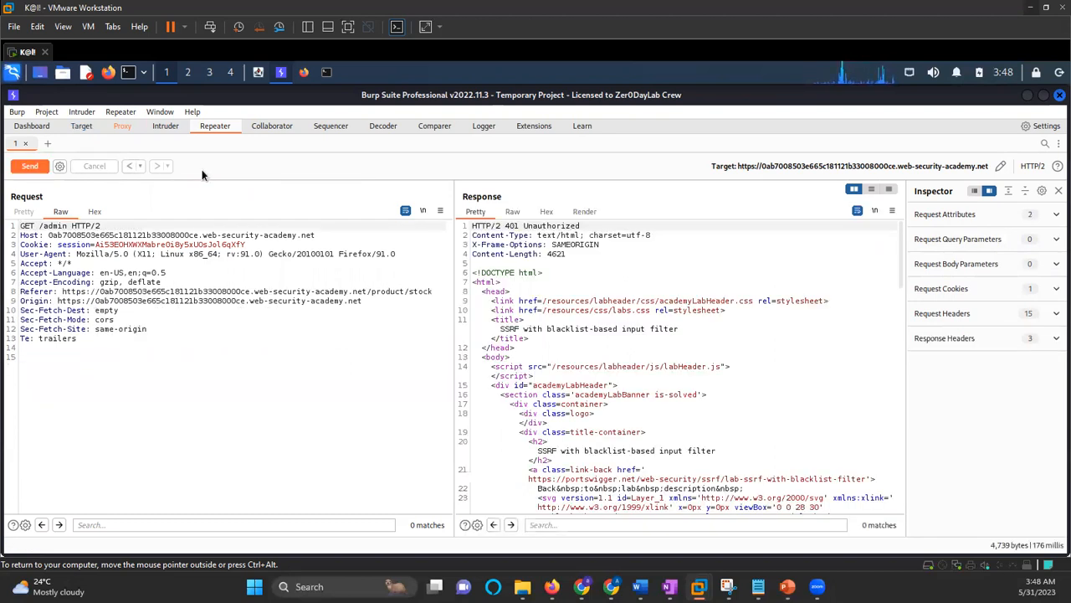
scroll("down", 3)
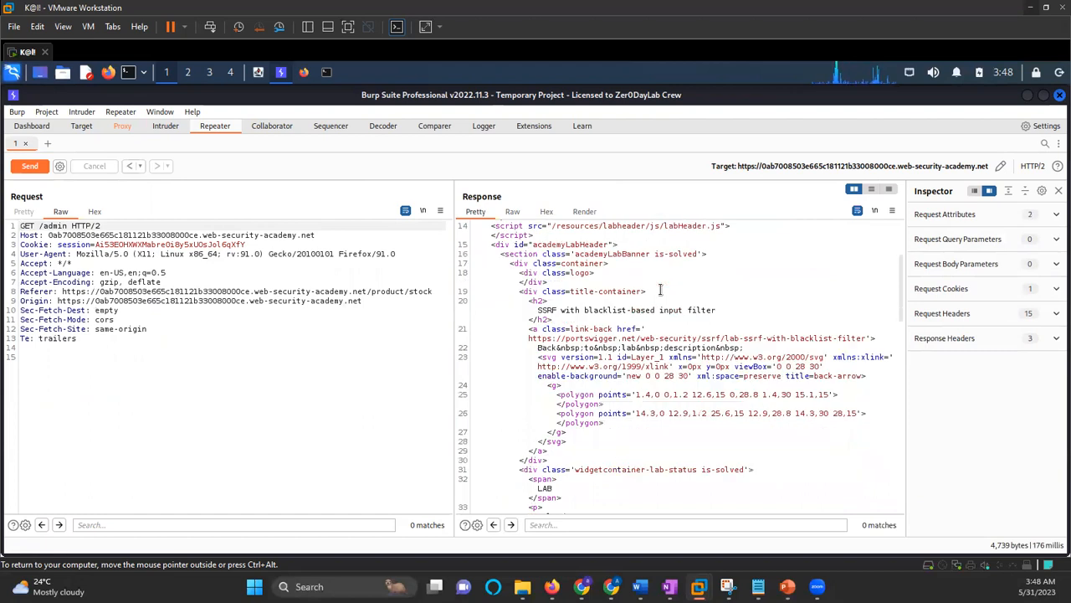
scroll("down", 3)
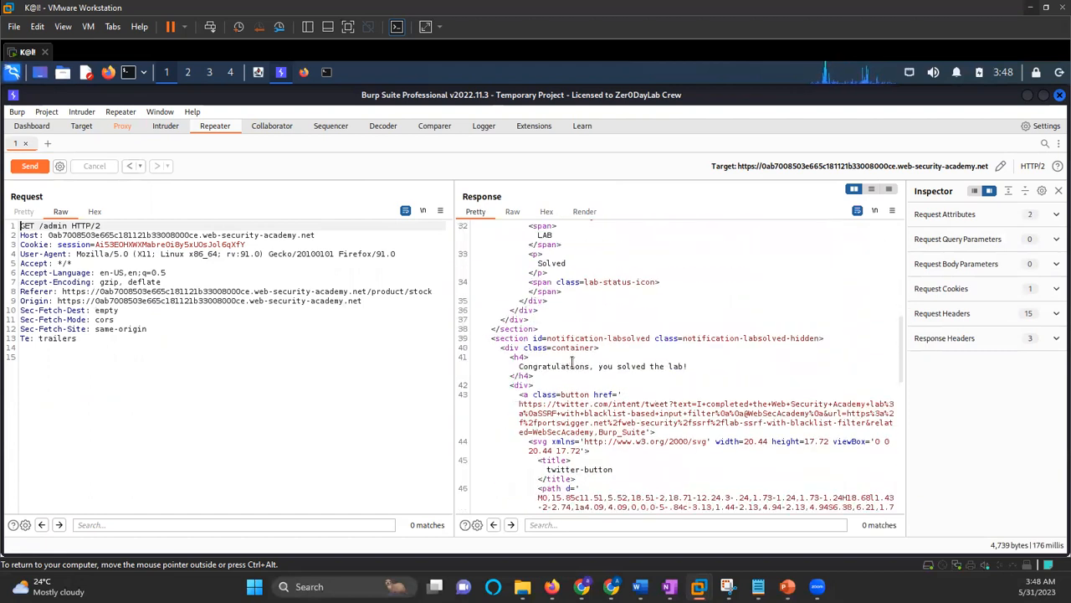
scroll("down", 3)
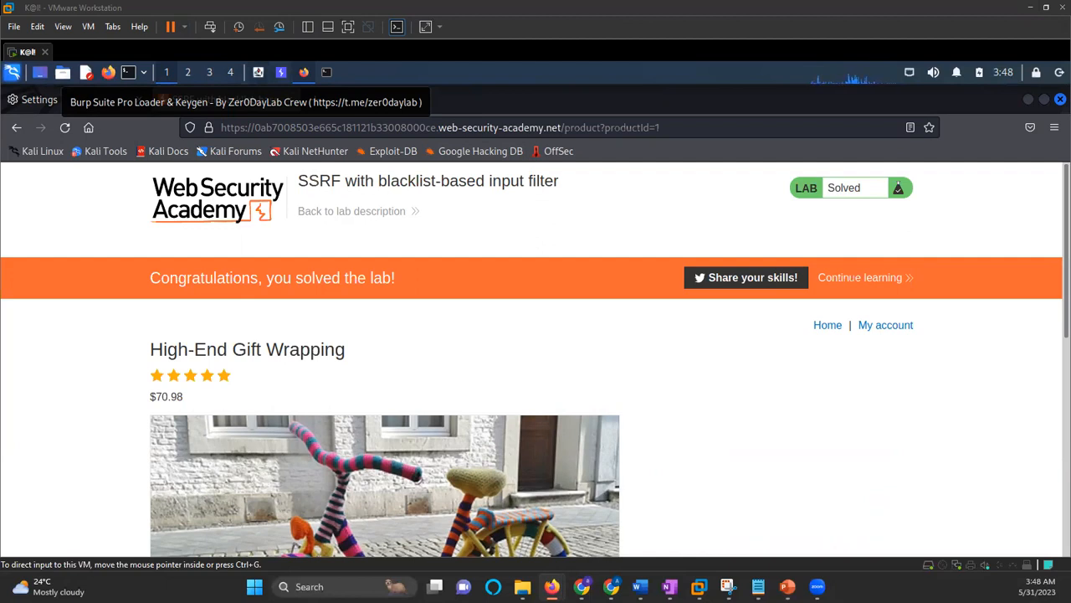
mouse_move(709, 561)
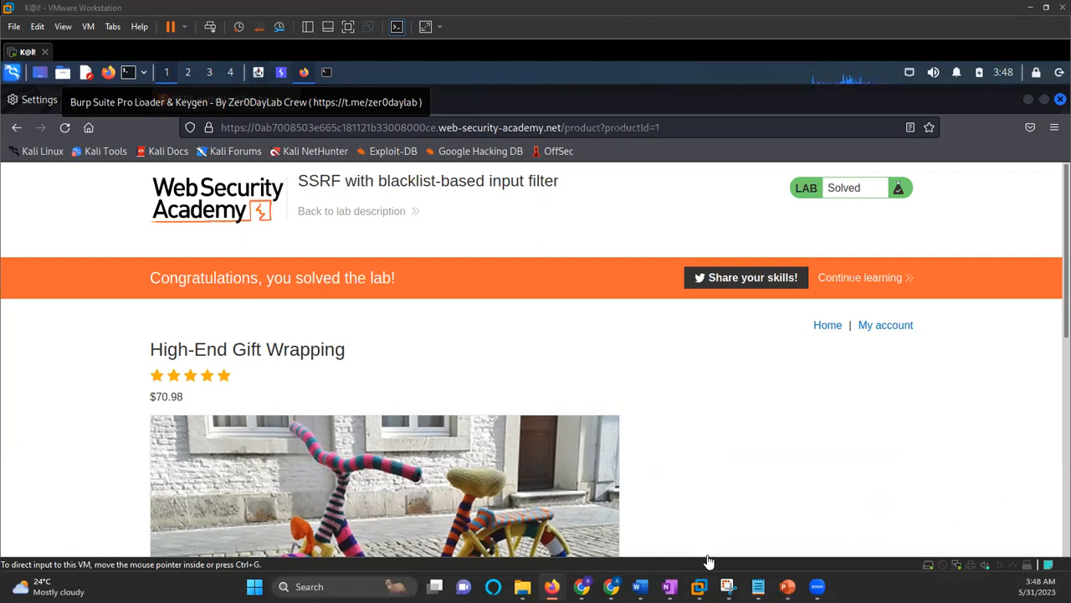